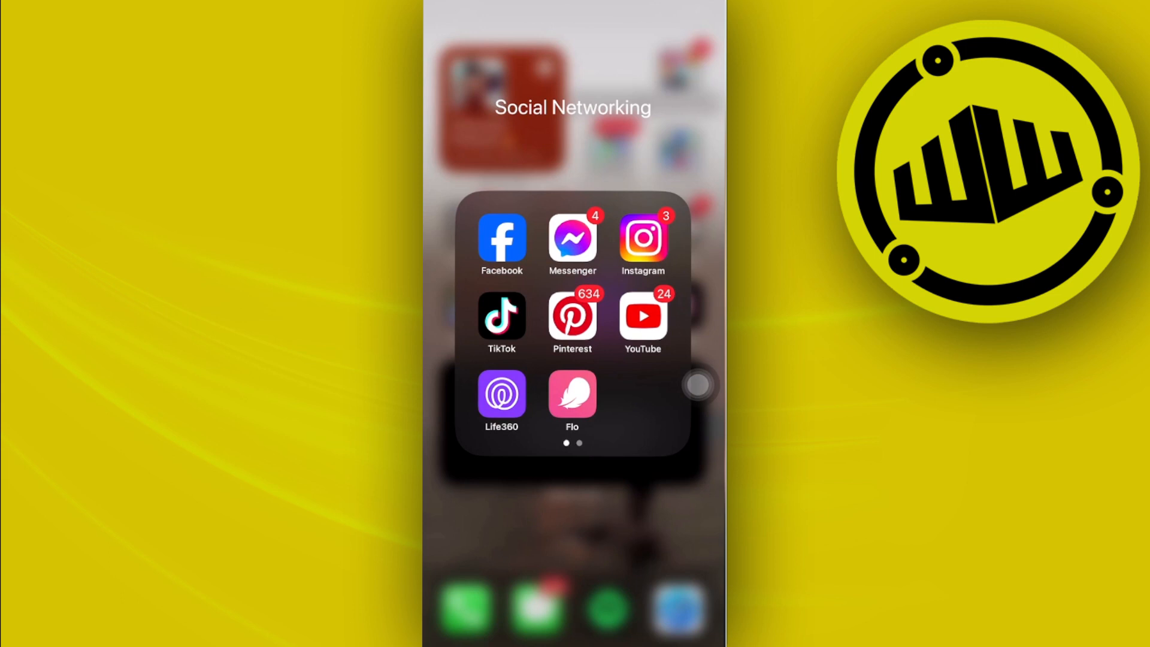
Search Spotlight for "bus" and launch Meta Business Suite to its Home dashboard.
left_click(572, 529)
type("bus")
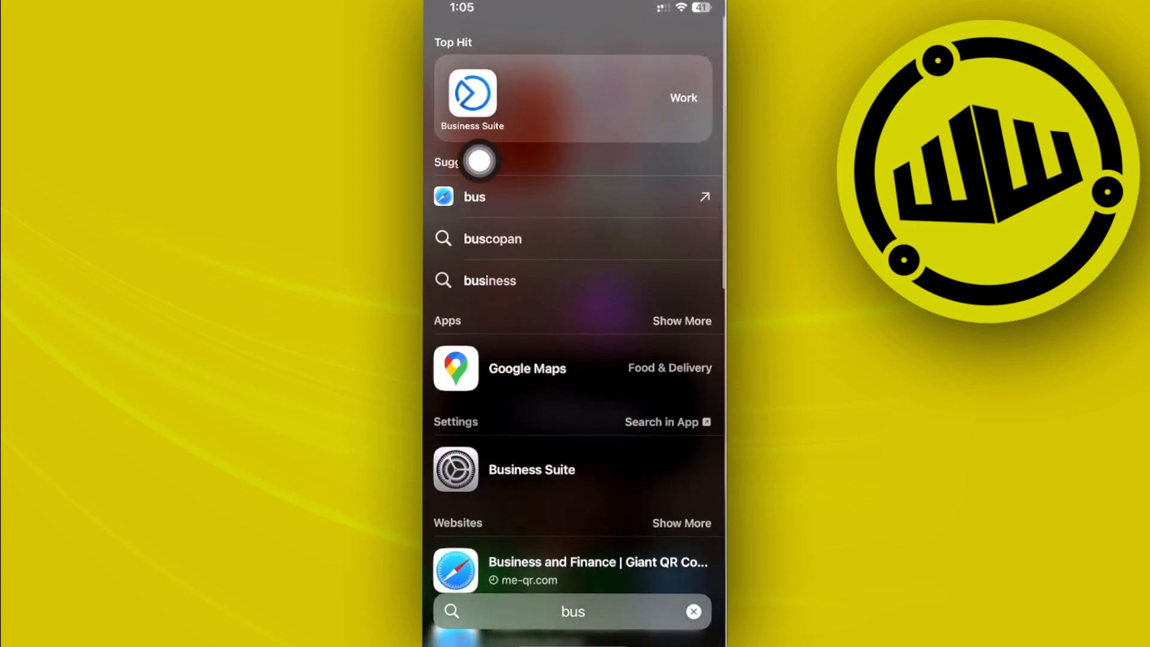
left_click(471, 95)
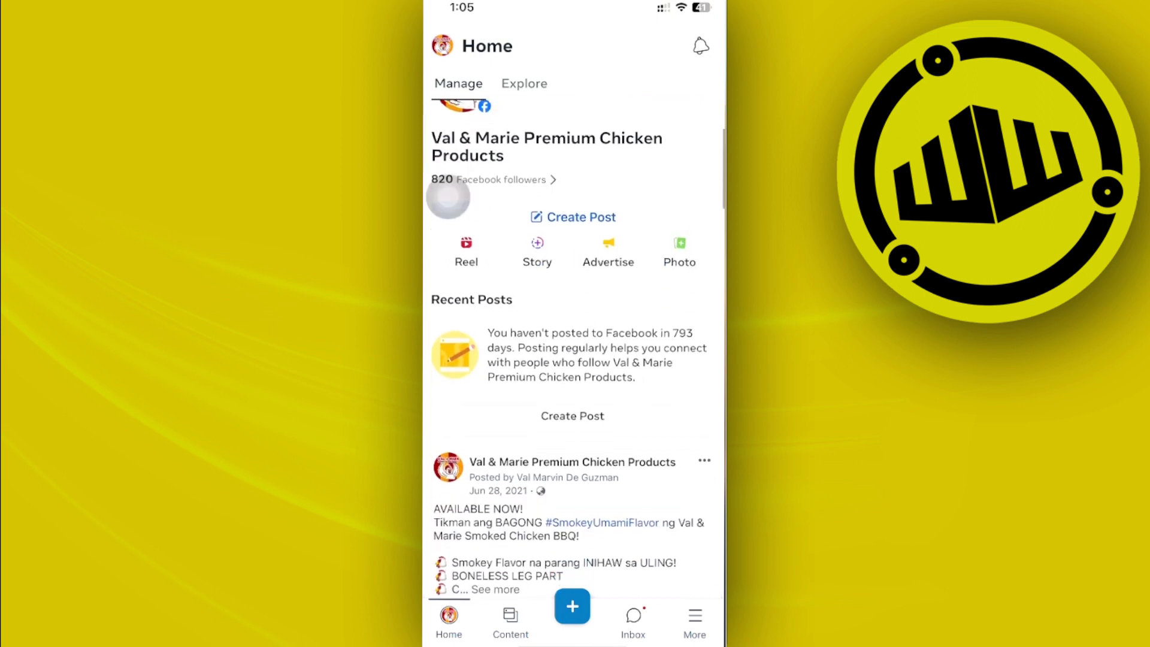
Create a new Post draft targeting only the Facebook News Feed.
scroll("up", 3)
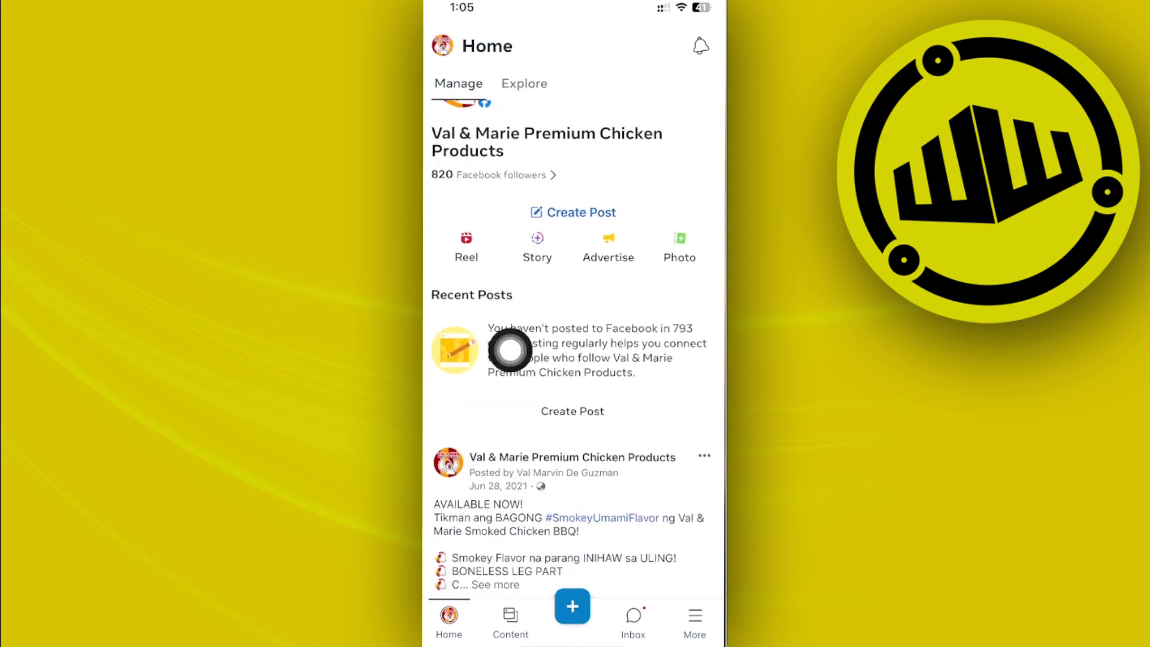
left_click(571, 606)
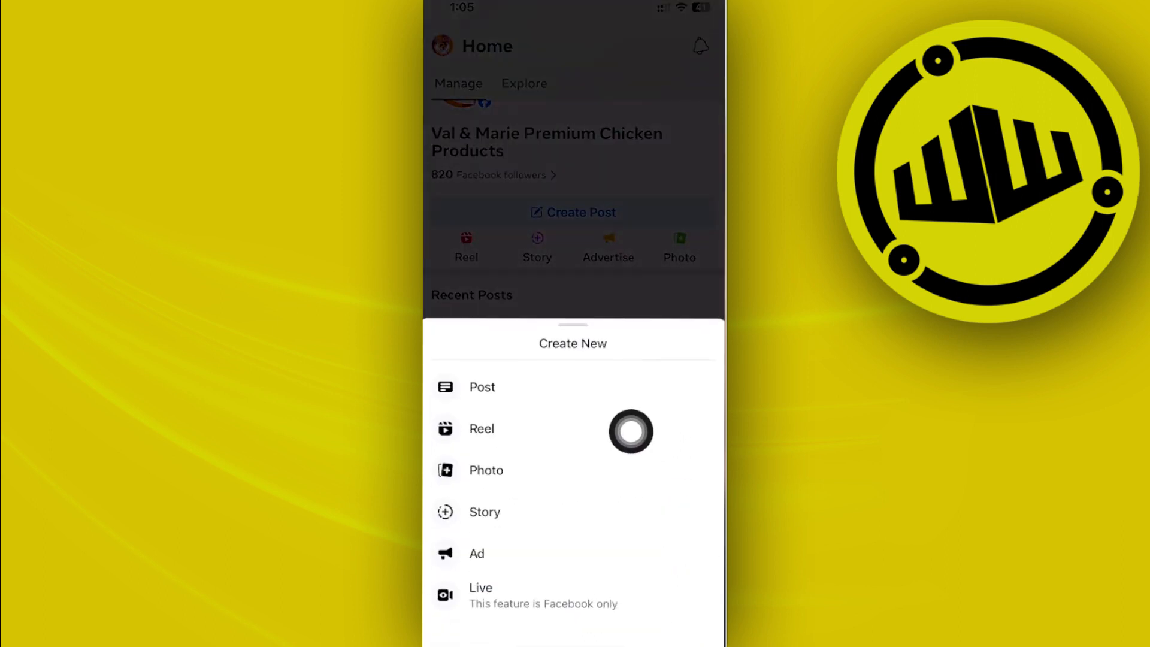
left_click(482, 386)
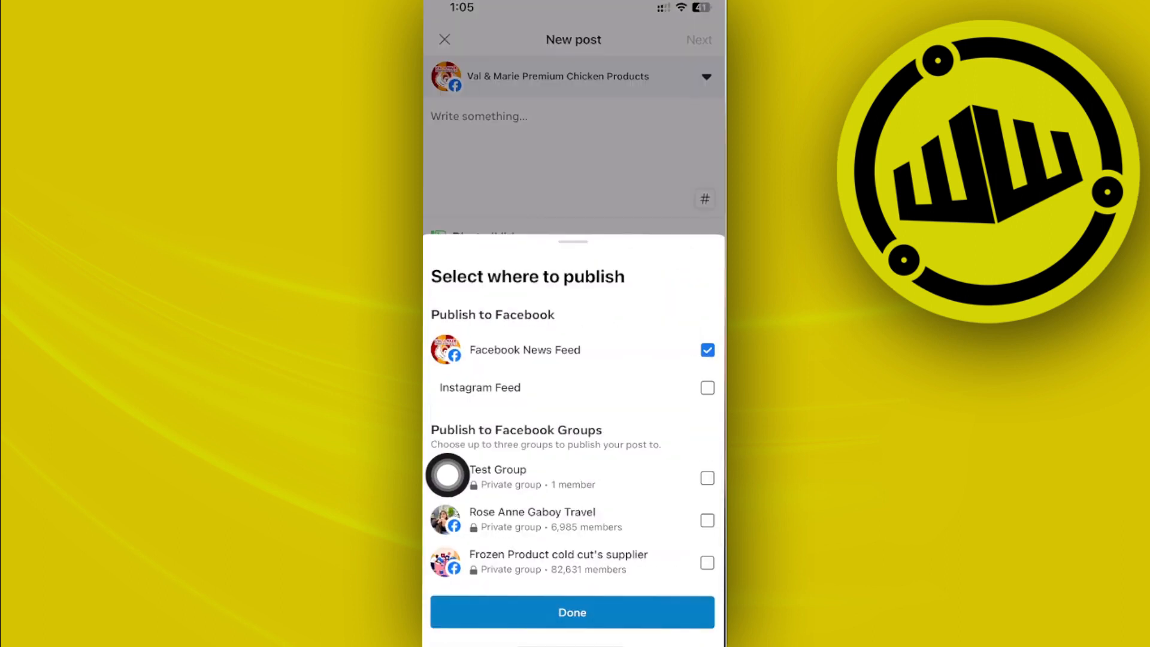
mouse_move(617, 382)
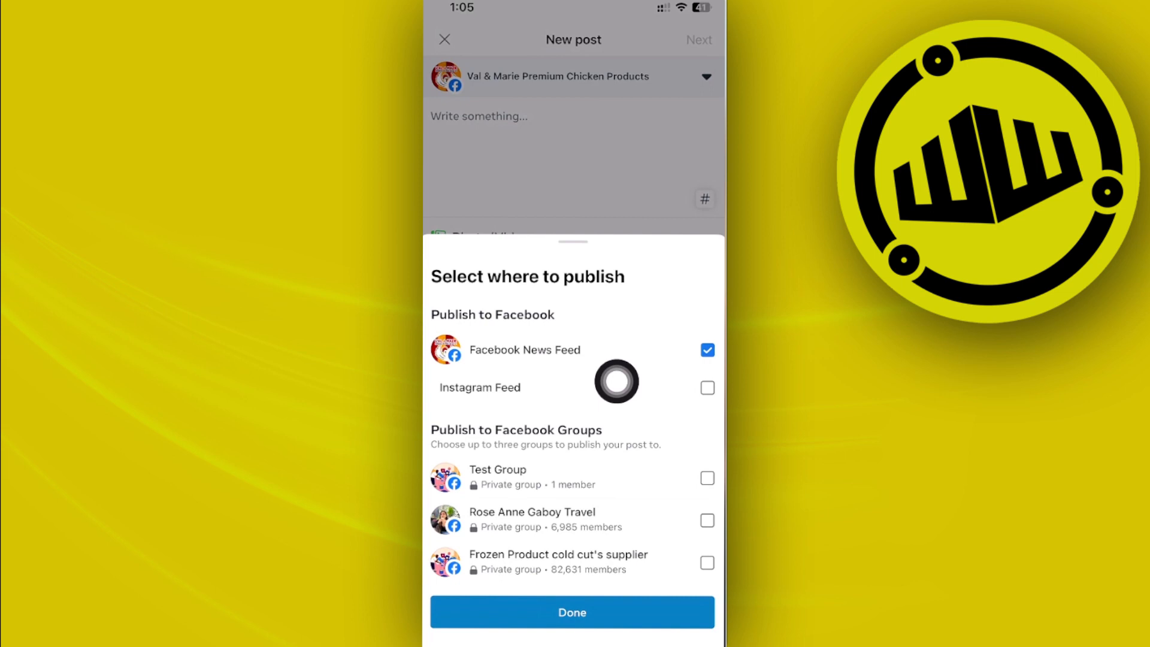
mouse_move(639, 373)
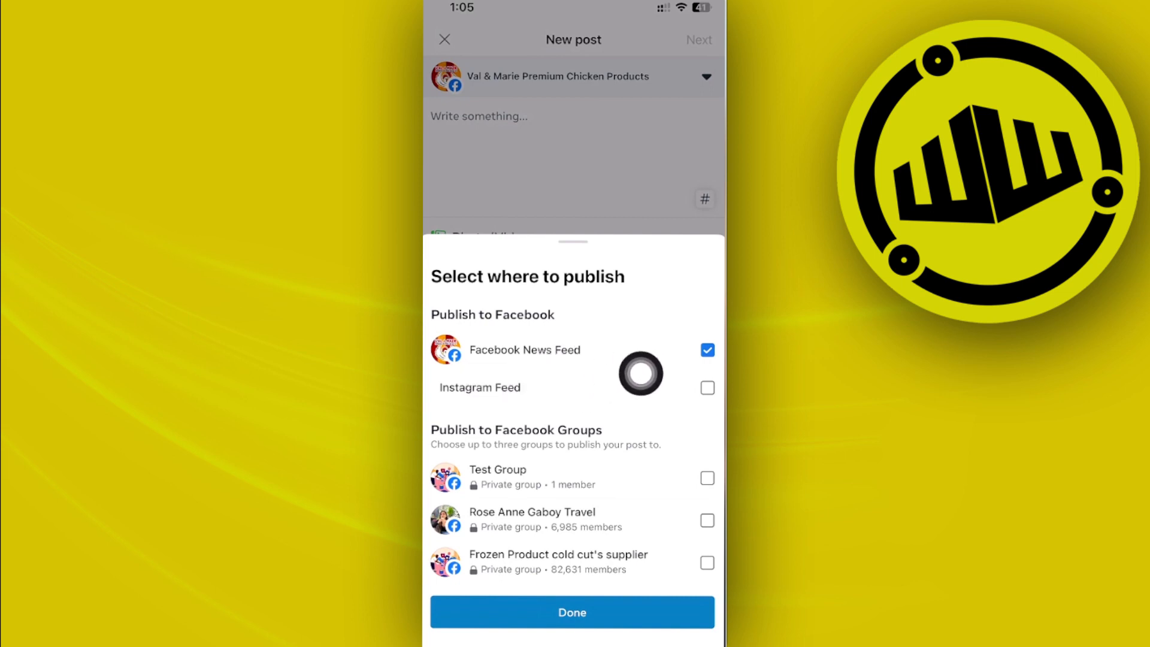
left_click(572, 611)
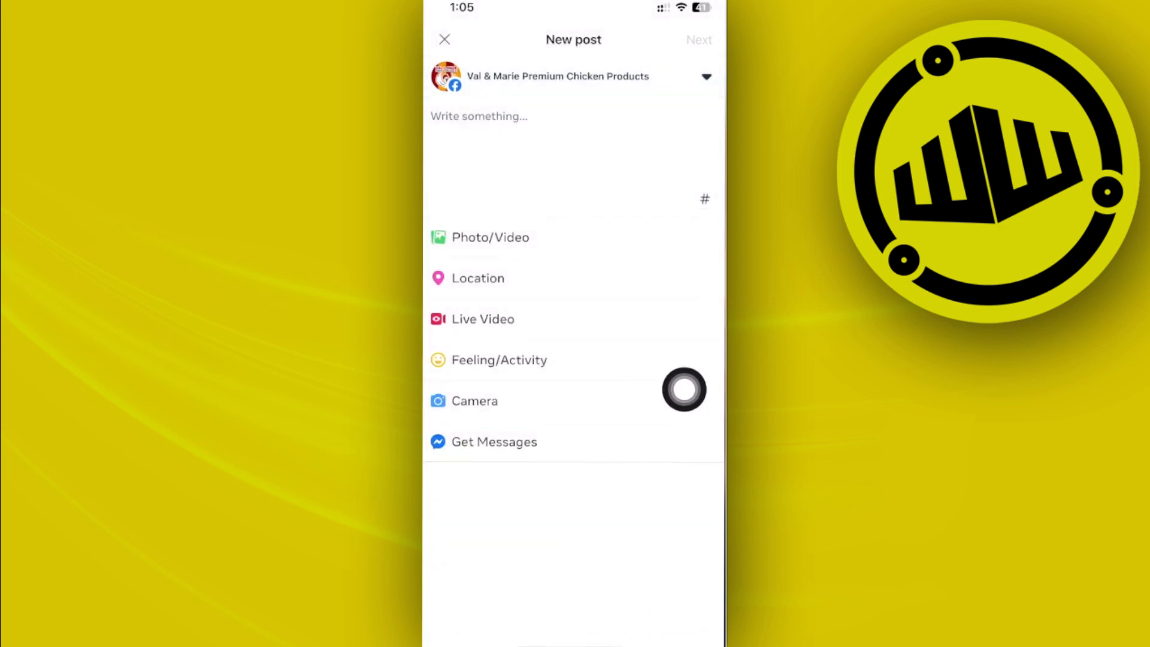
Write "Hsm naknaka" as the post text and continue to the review screen.
type("Hsm")
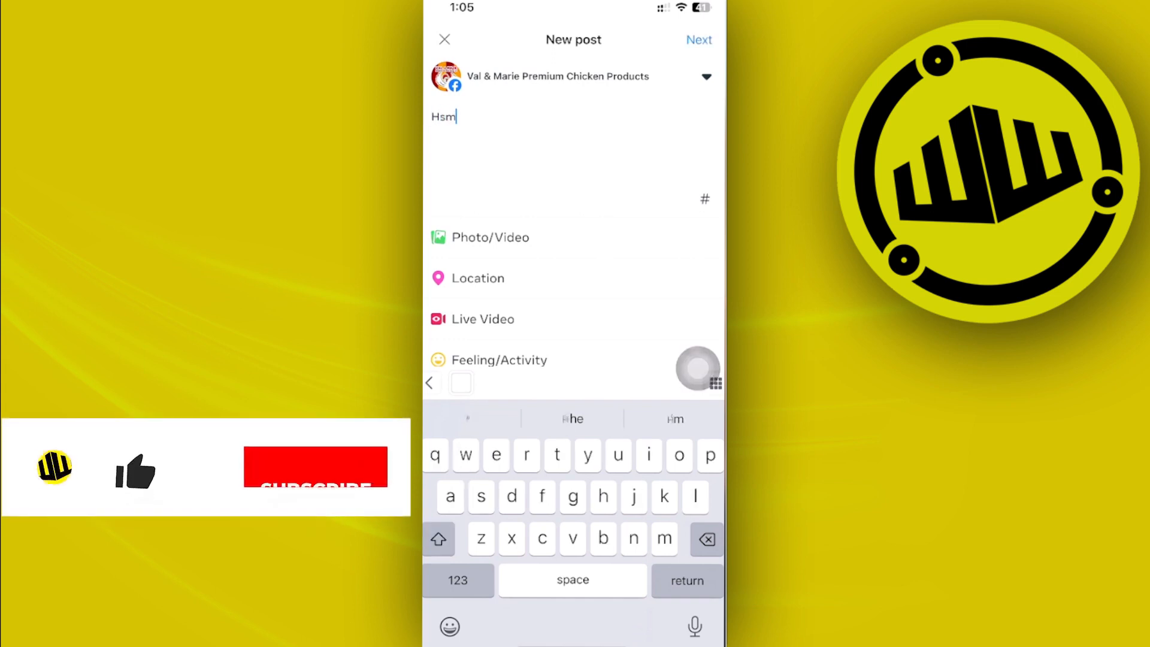
type("naknaka")
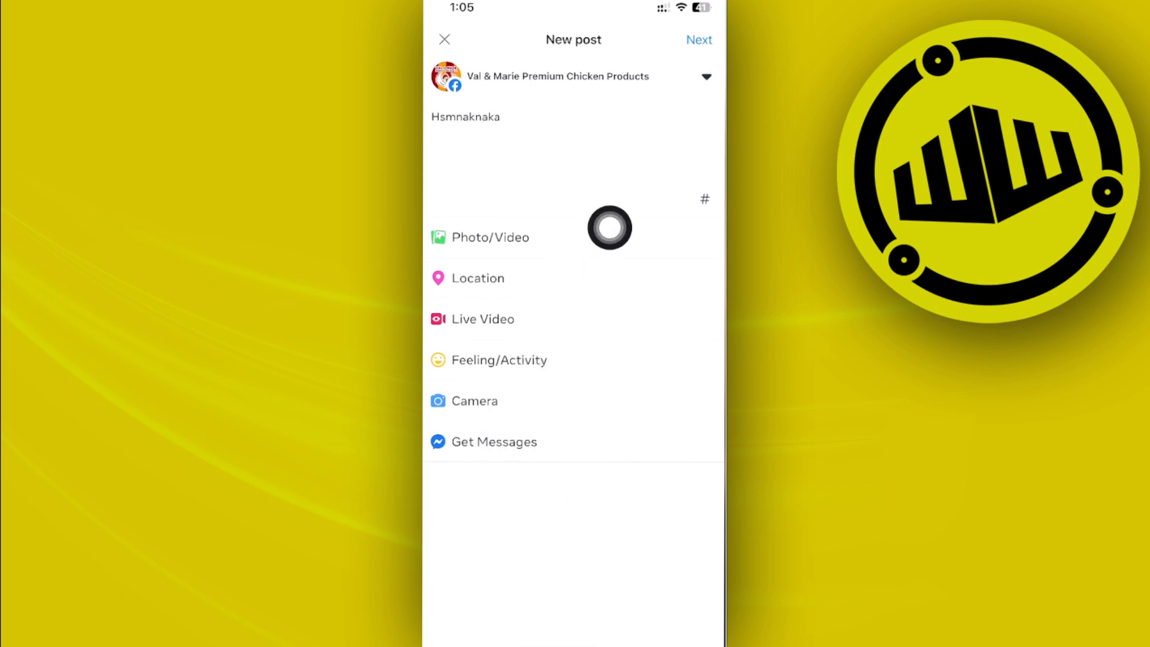
left_click(697, 40)
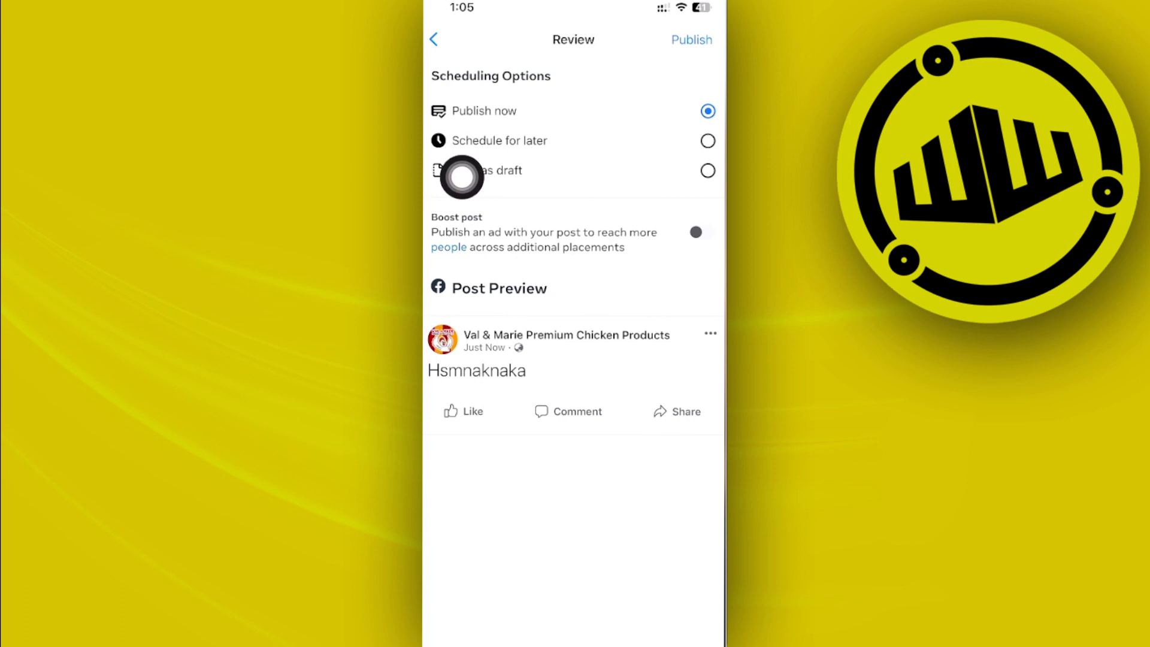
mouse_move(587, 193)
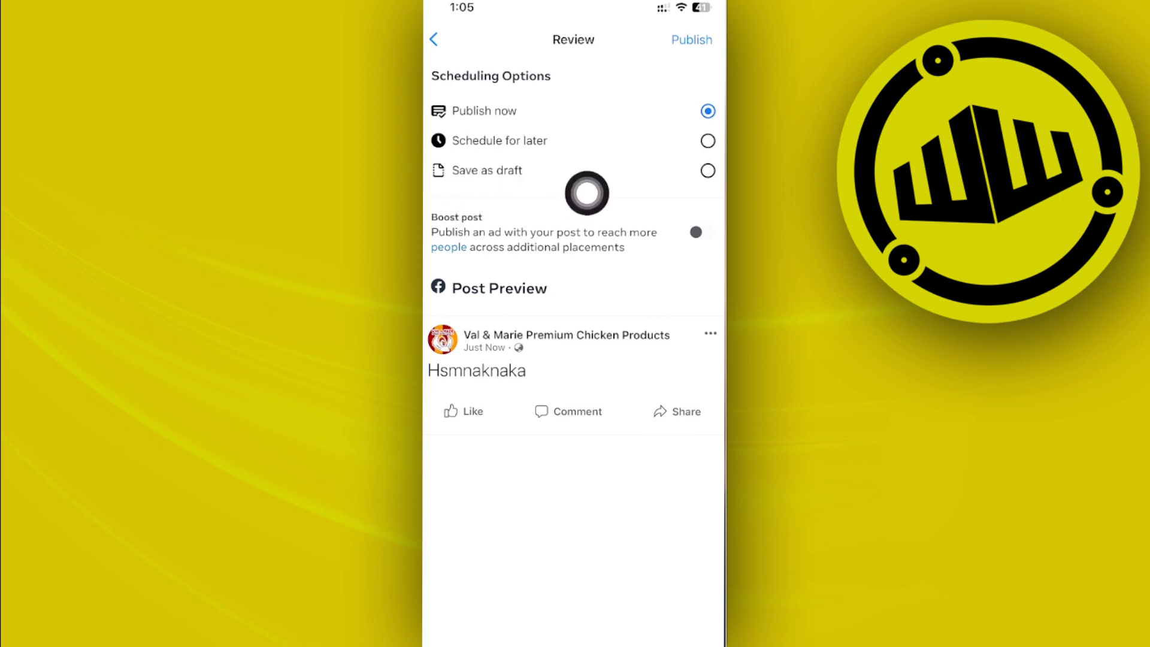
mouse_move(673, 277)
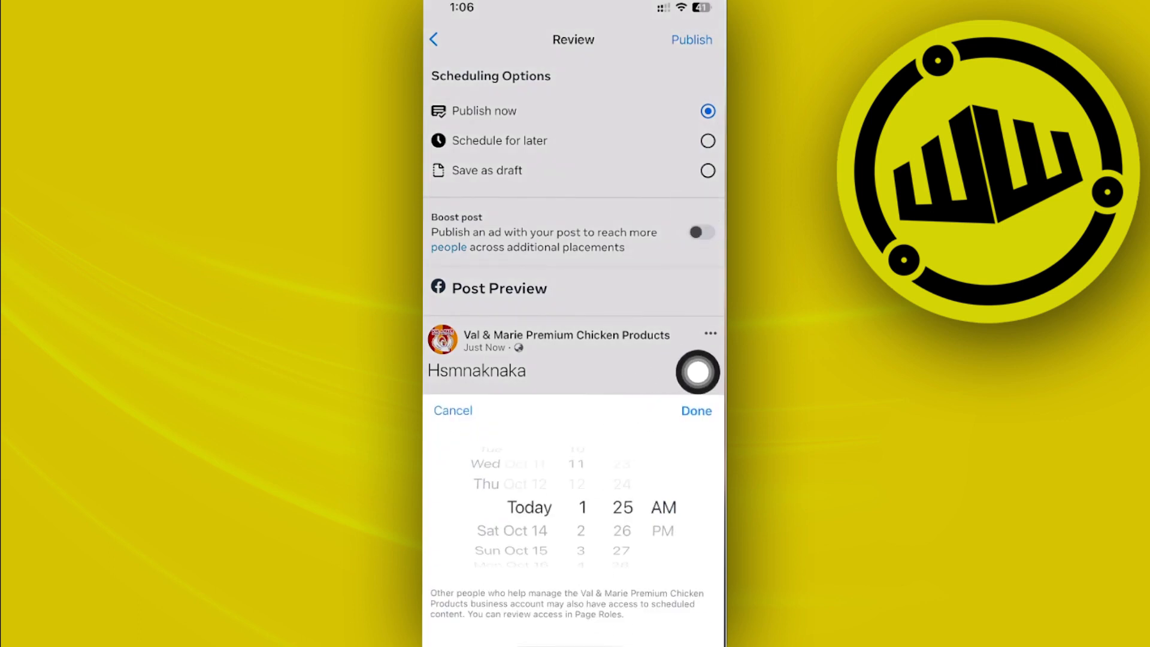
Schedule the post for later at Sat Oct 14, 3:25 PM.
scroll("down", 3)
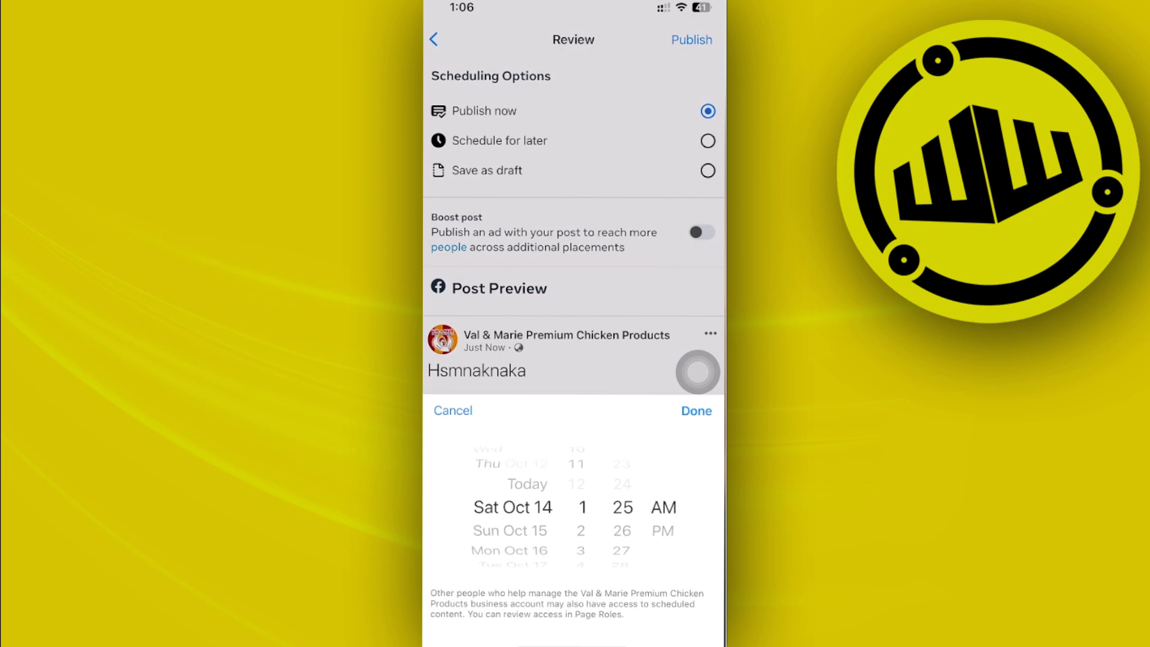
scroll("down", 3)
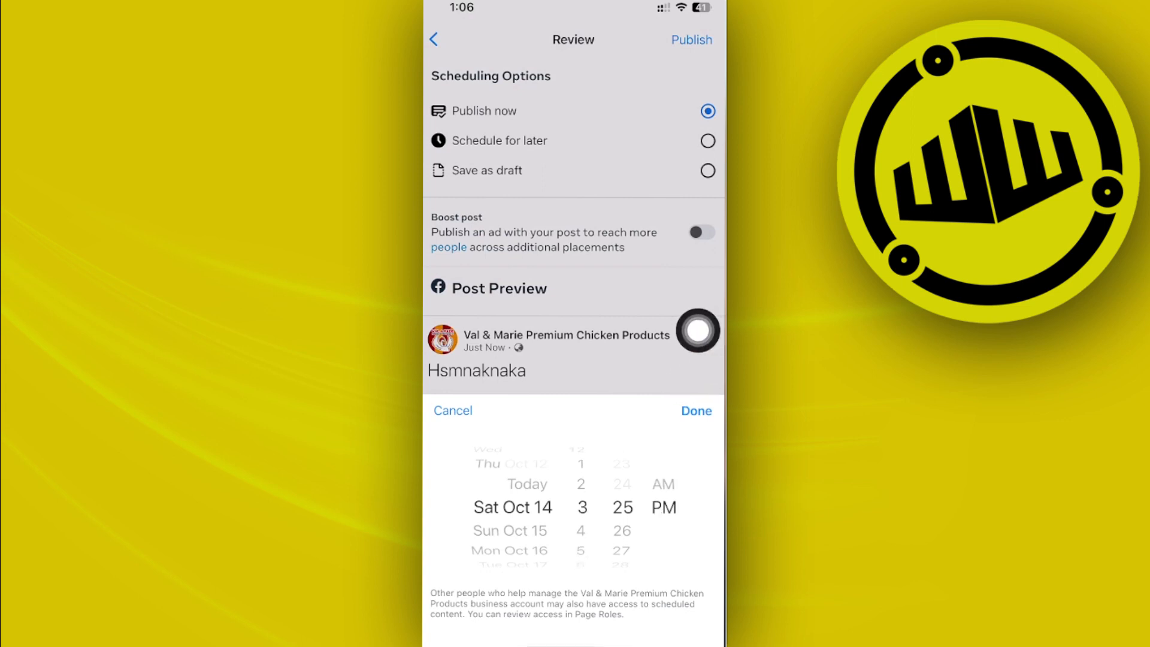
left_click(694, 410)
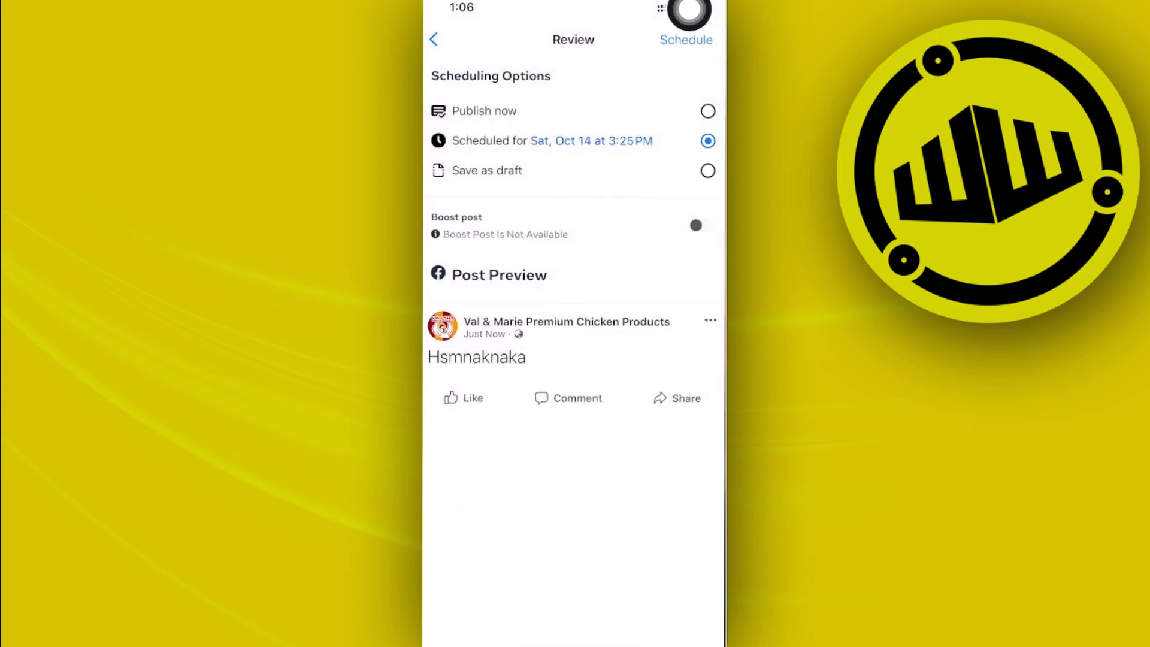
Confirm scheduling for Oct 14, 3:25 PM and dismiss the app rating prompt.
left_click(685, 40)
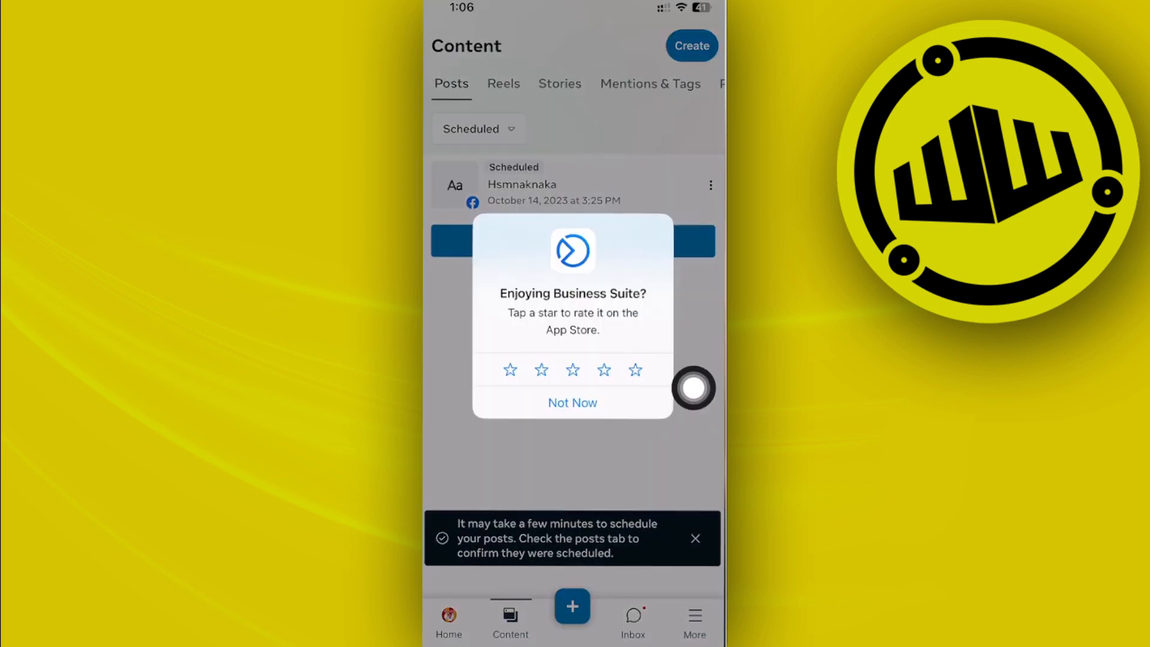
left_click(572, 402)
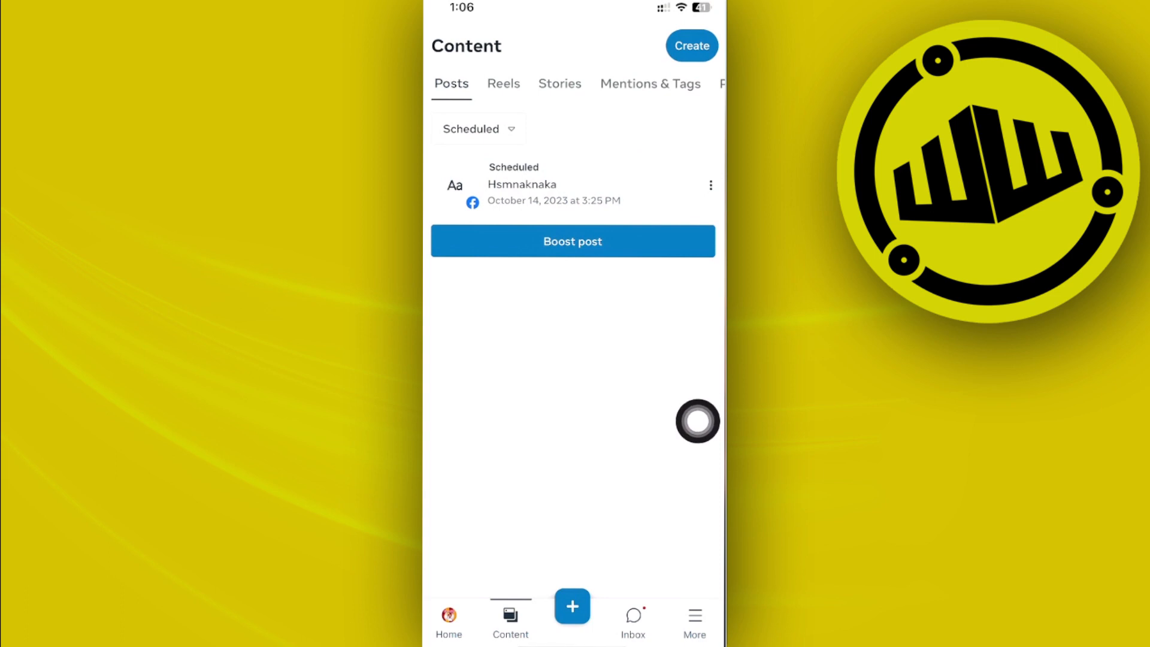